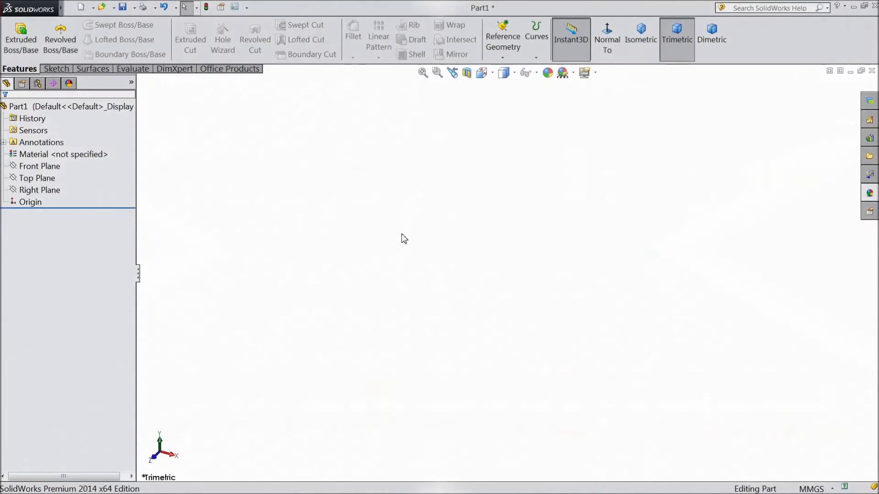
mouse_move(254, 235)
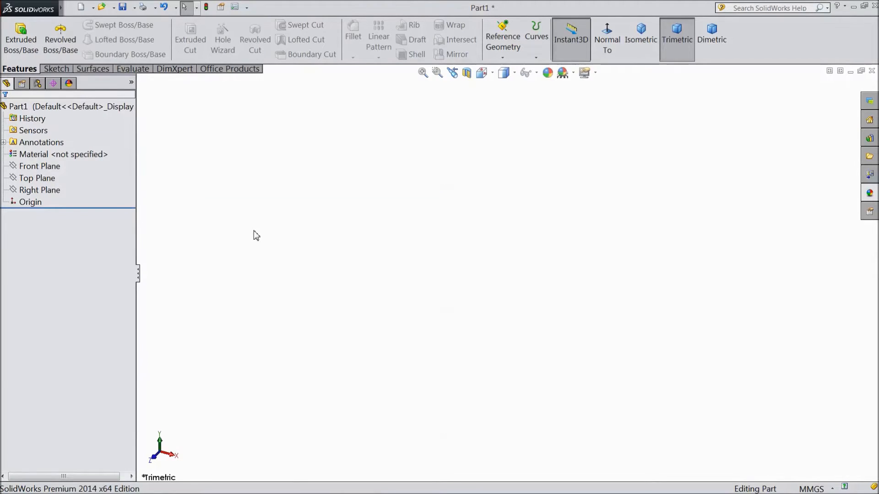
mouse_move(157, 196)
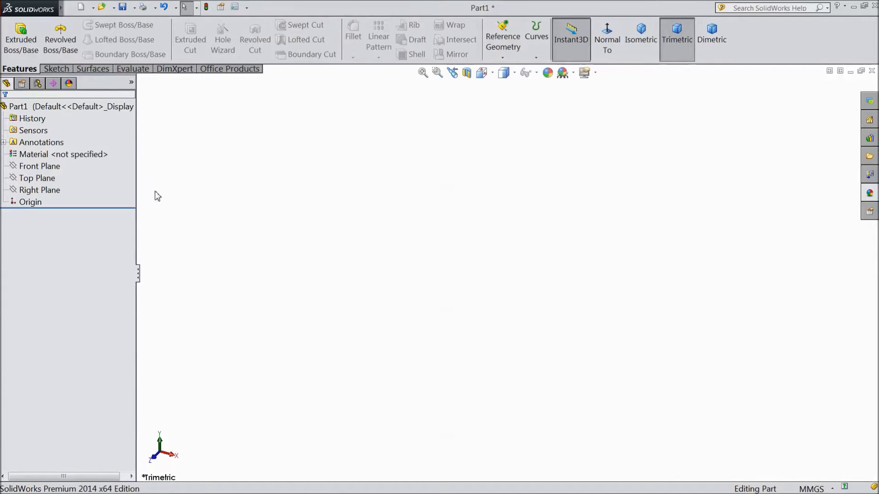
- Draw the six-sided half outline from the origin, closing it with the upper sloped edge
left_click(39, 165)
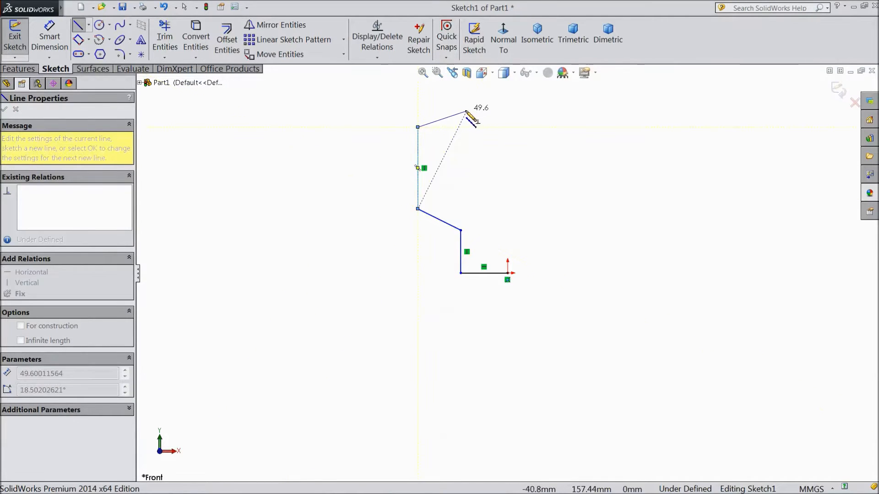
left_click_drag(466, 116, 479, 109)
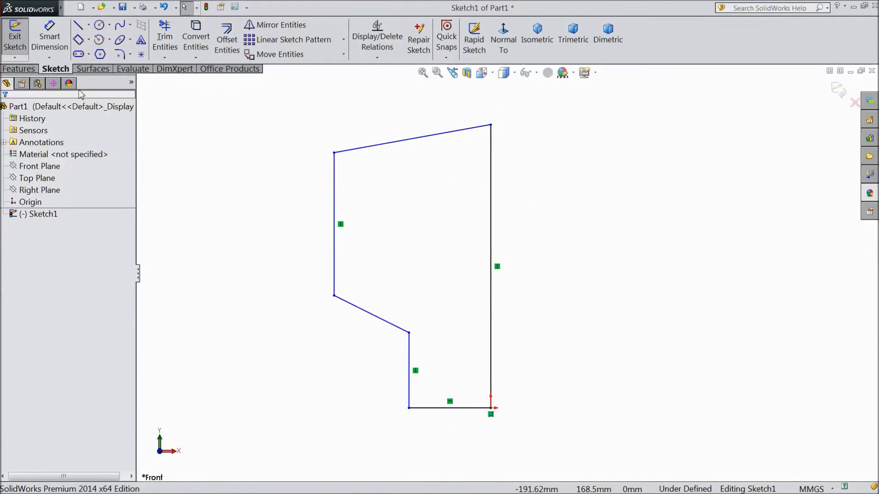
- Dimension the half profile 140 base, 140 and 300 heights, 250 top width, 30 rise, 500 overall
left_click(443, 407)
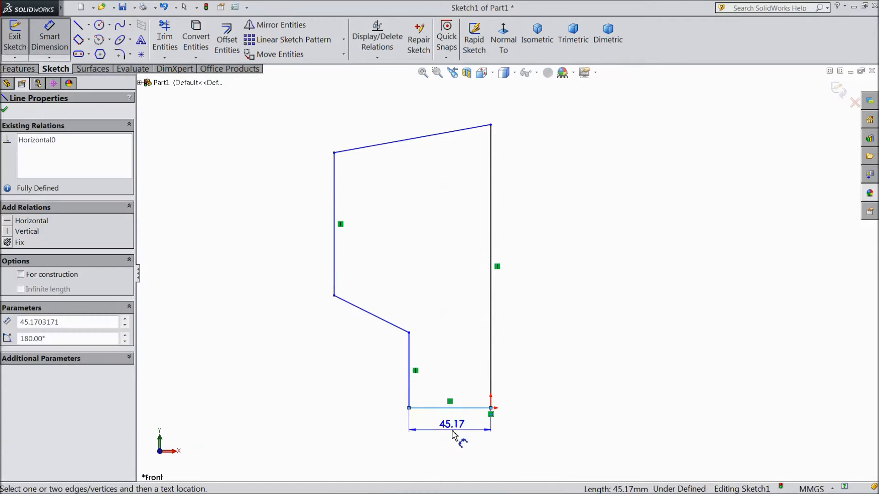
left_click(451, 408)
type("300")
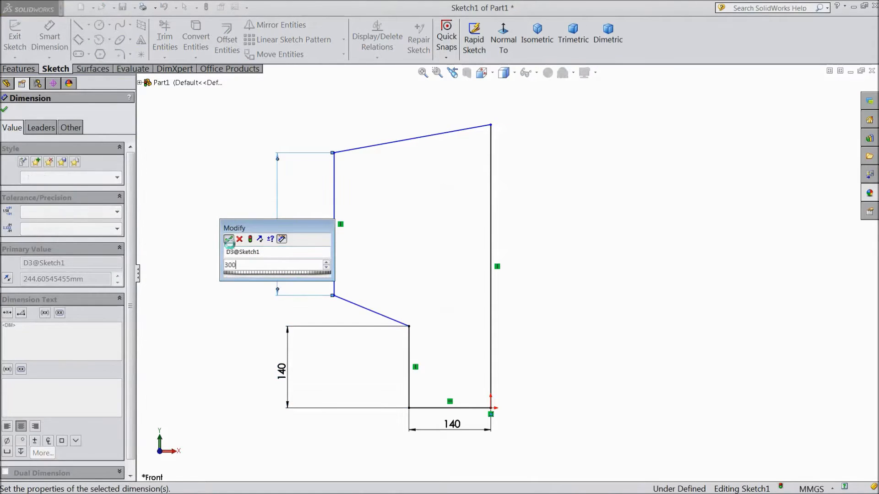
left_click(229, 239)
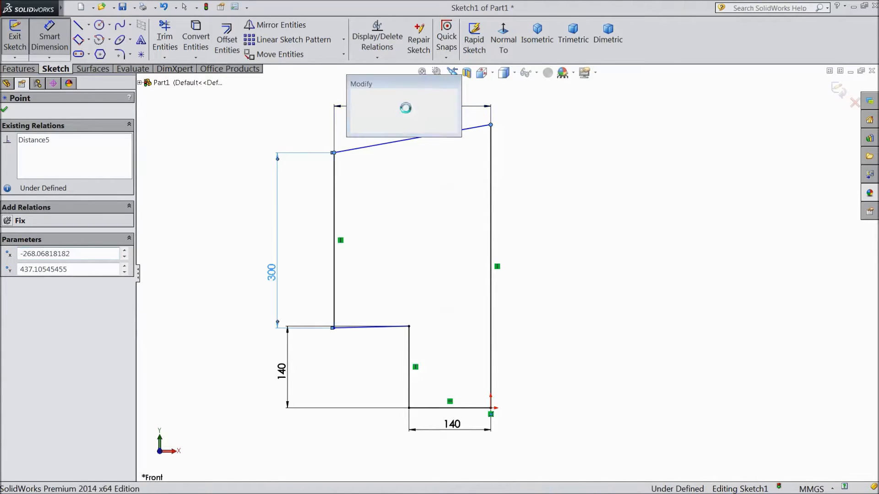
type("2")
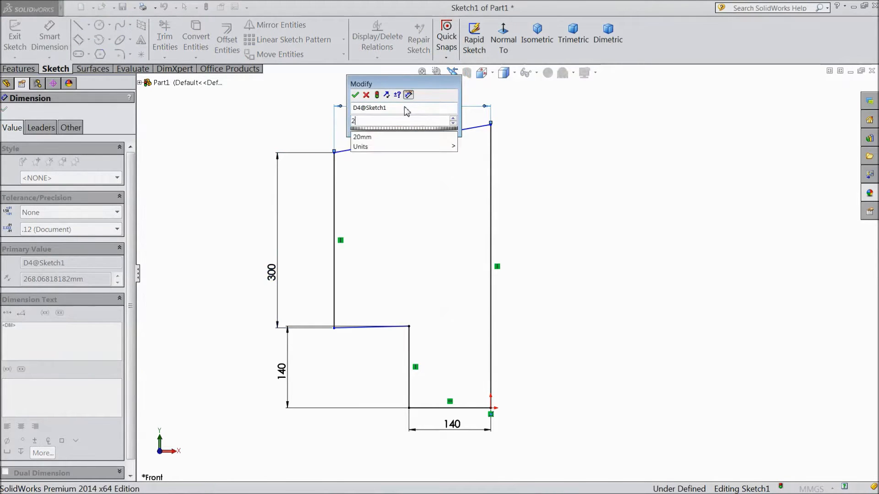
left_click(355, 94)
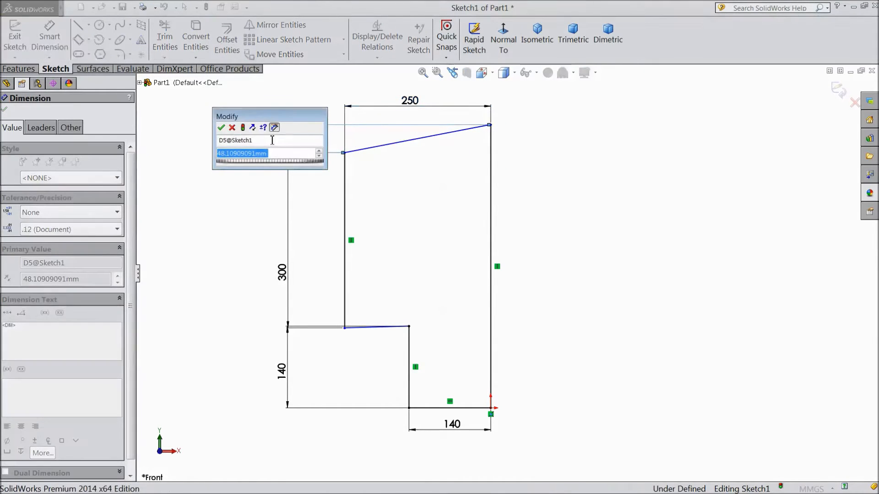
left_click(221, 127)
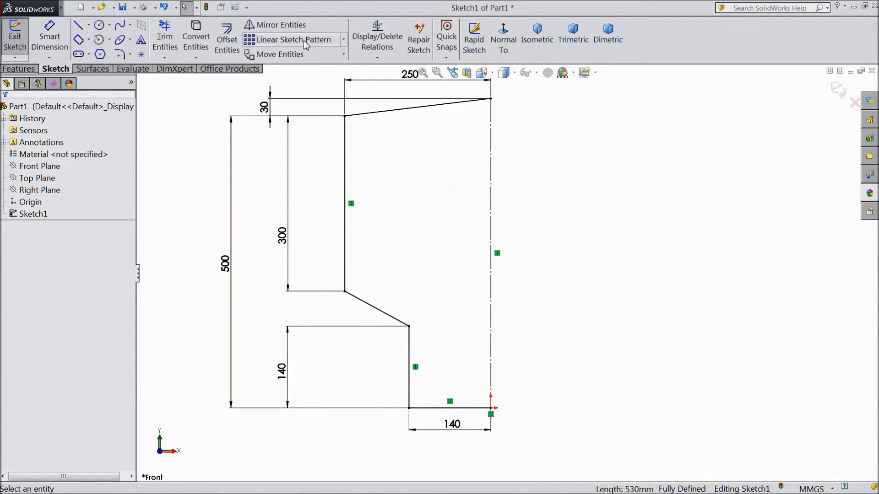
- Mirror the outline lines across the vertical centreline into a symmetric closed profile
left_click(280, 25)
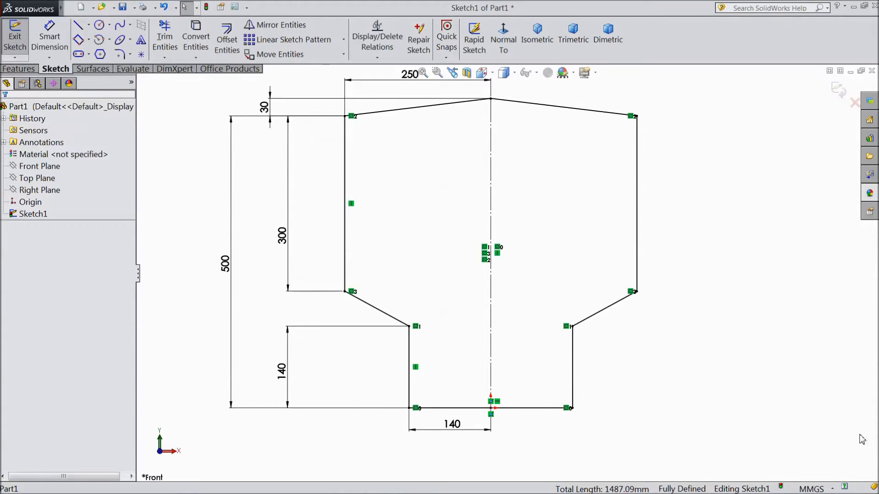
left_click(19, 69)
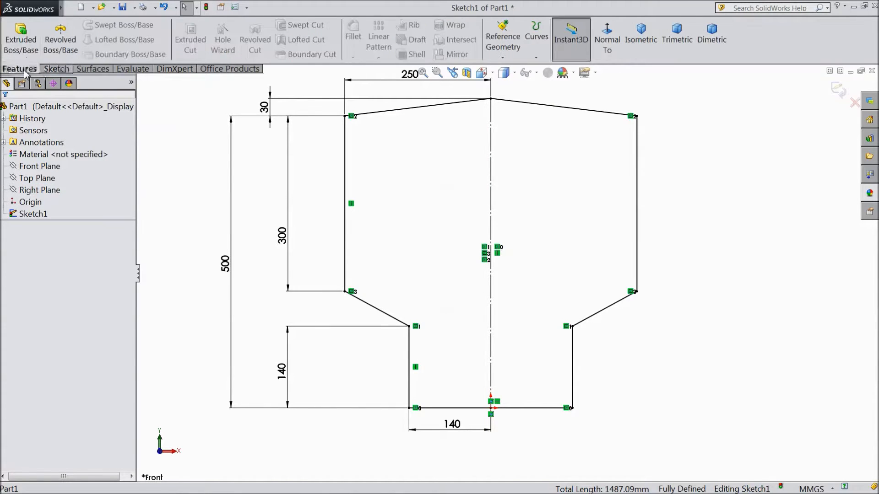
- Extrude the closed profile Blind 160 mm into Boss-Extrude1
left_click(21, 39)
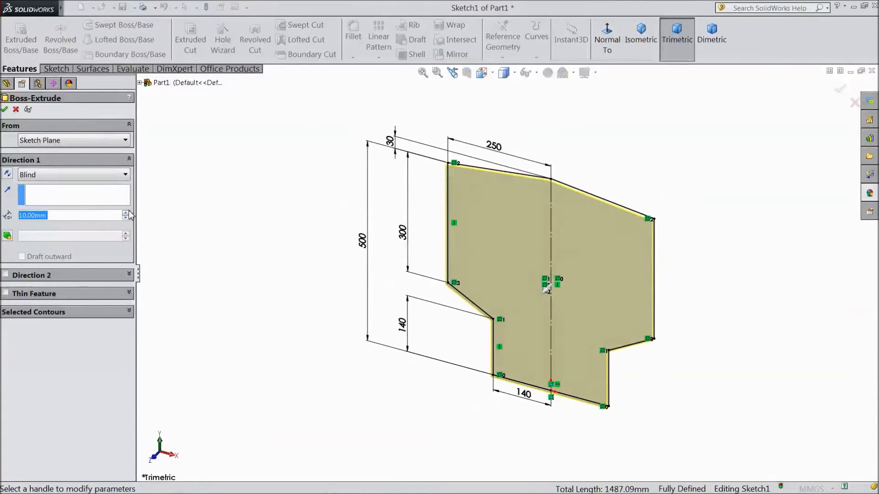
type("1")
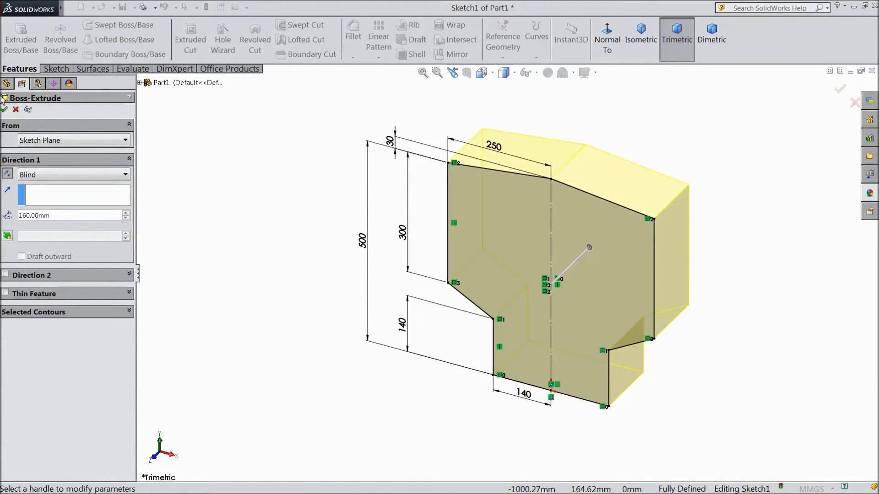
left_click(4, 109)
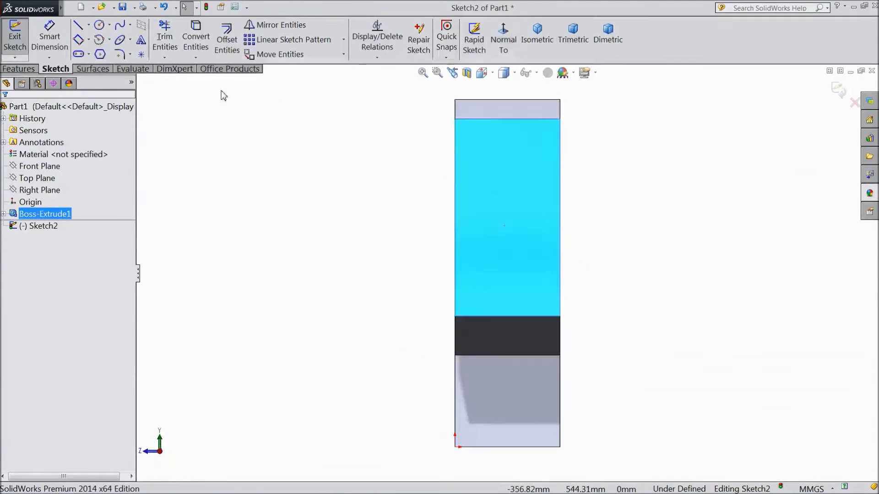
- Draw a slanted line down the side face and dimension its top offset to 100 mm
left_click(79, 25)
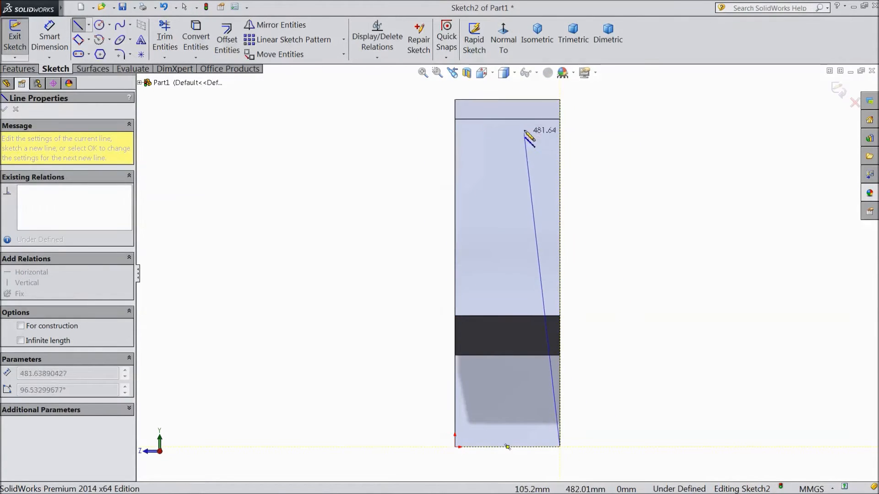
left_click_drag(530, 140, 555, 109)
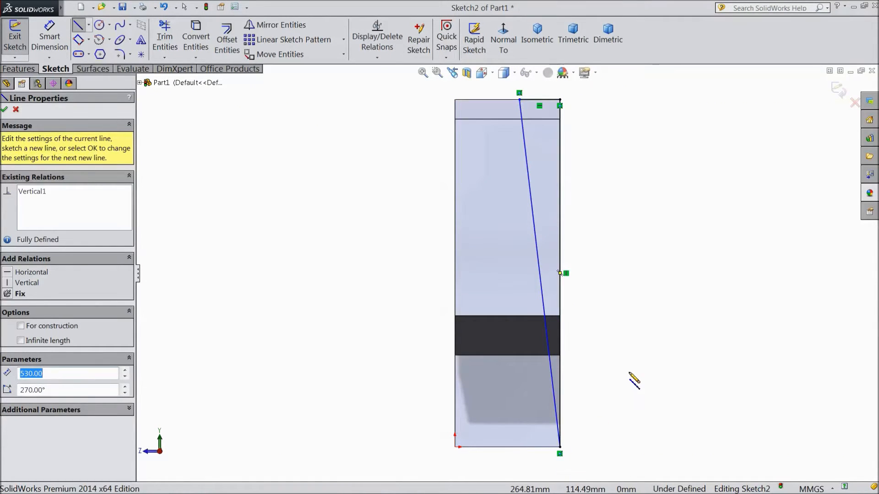
left_click(5, 108)
type("100")
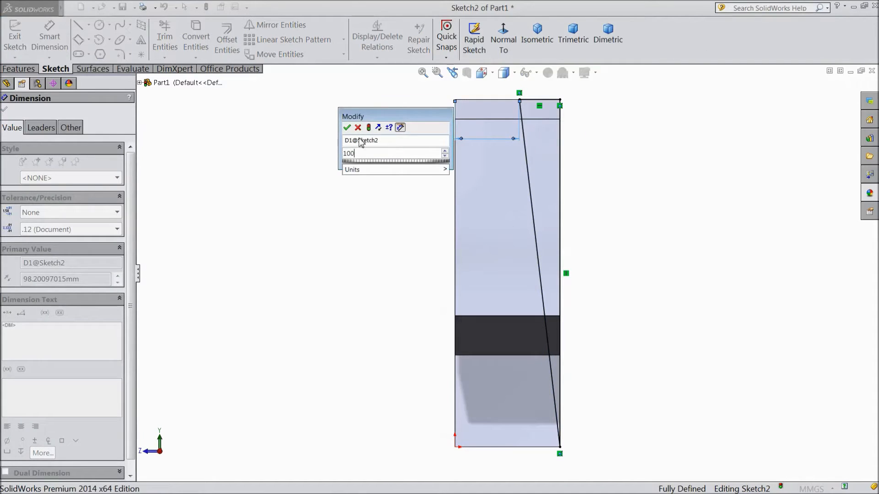
left_click(346, 127)
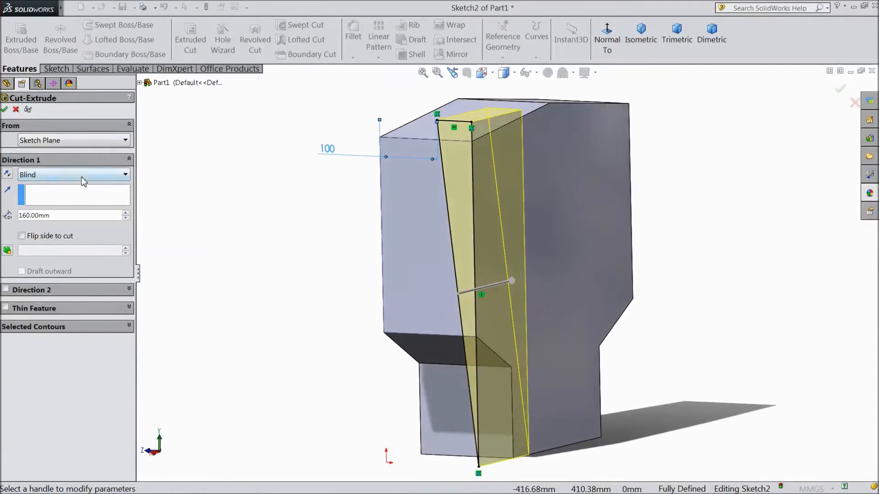
- Cut the front wedge through the part along the slanted line as Cut-Extrude1
left_click(73, 174)
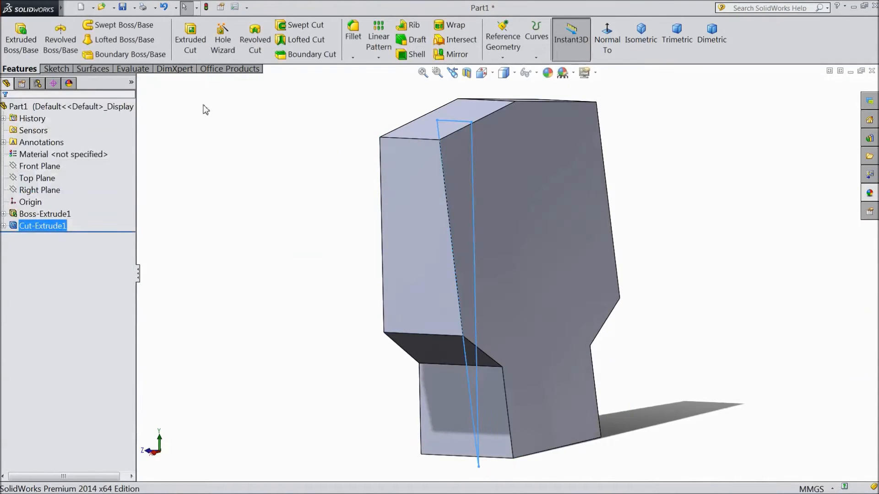
- Fillet the front vertical edge at a constant 80 mm radius
left_click(353, 33)
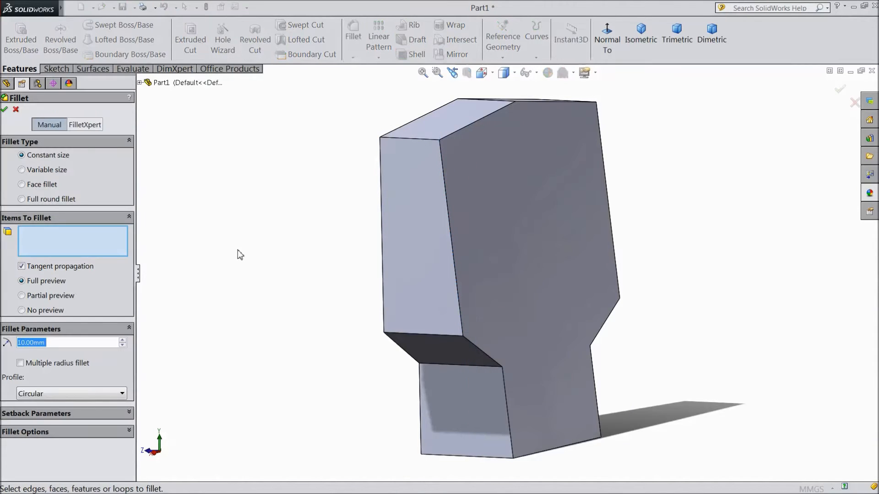
type("80.00mm")
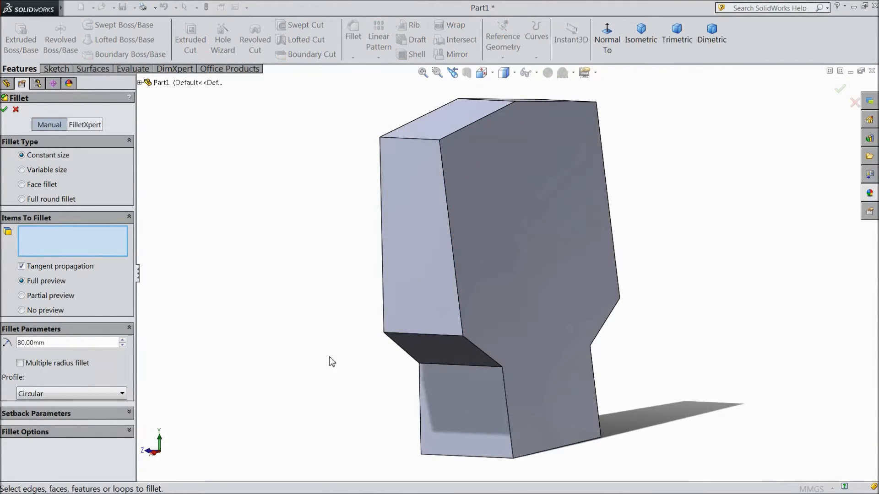
left_click(424, 145)
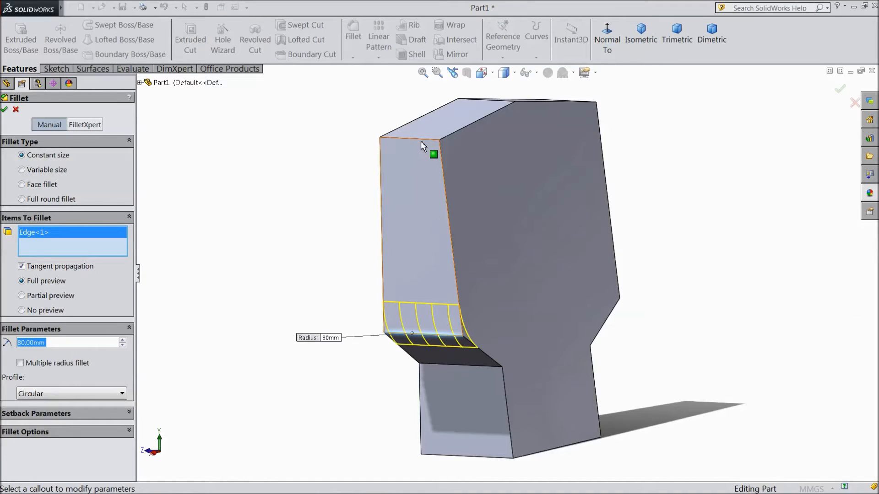
left_click(456, 367)
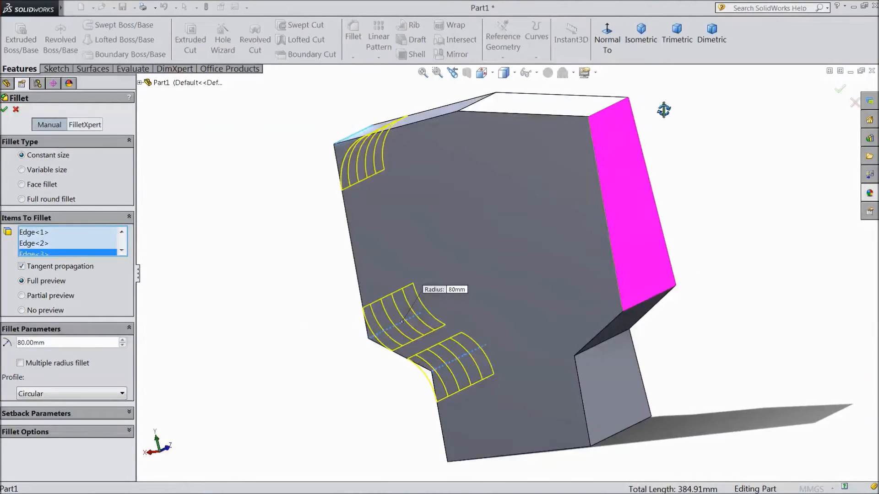
- Add the remaining corner edges, including the lower right, to the 80 mm fillet and apply it
left_click(655, 306)
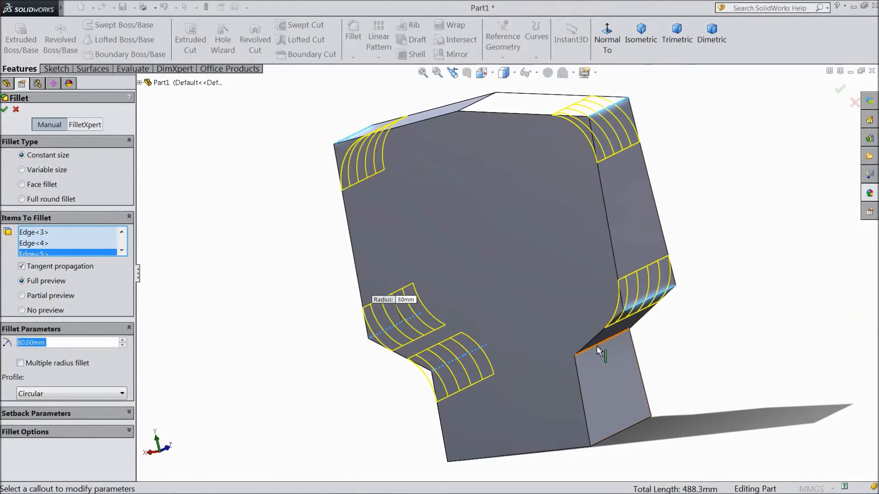
left_click(603, 356)
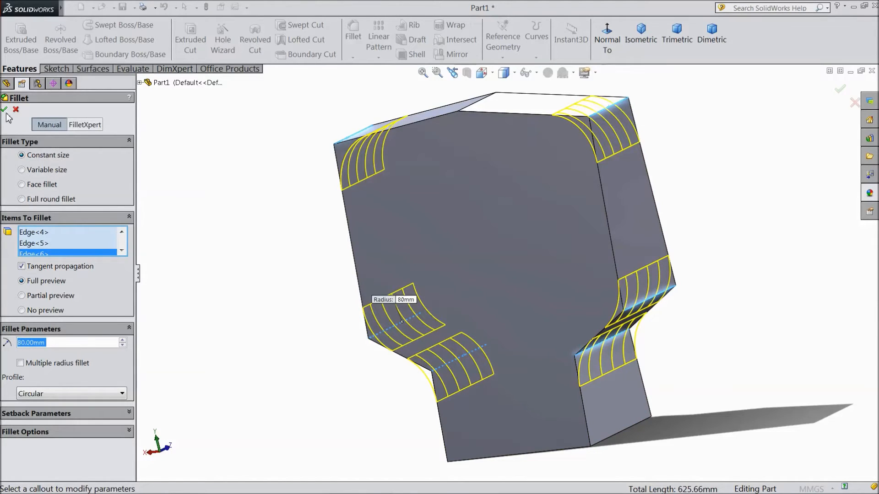
left_click(5, 109)
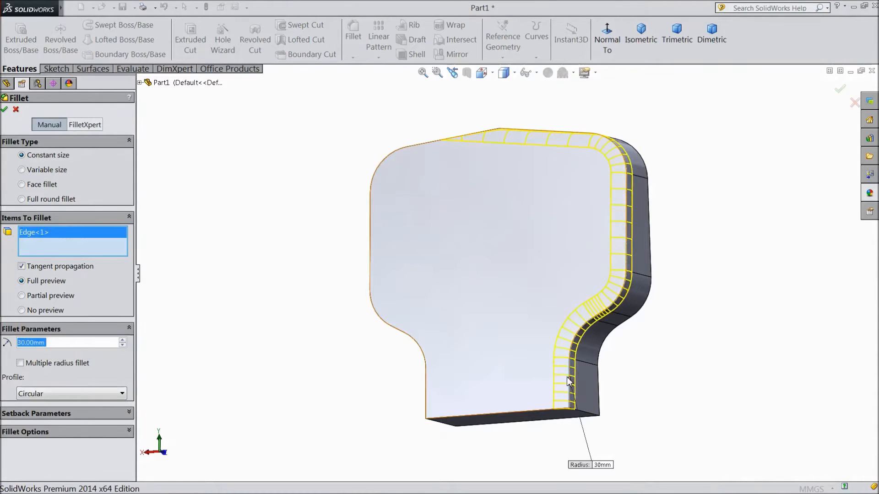
- Add the second outline edge to the 30 mm fillet and apply it as Fillet2
left_click(427, 386)
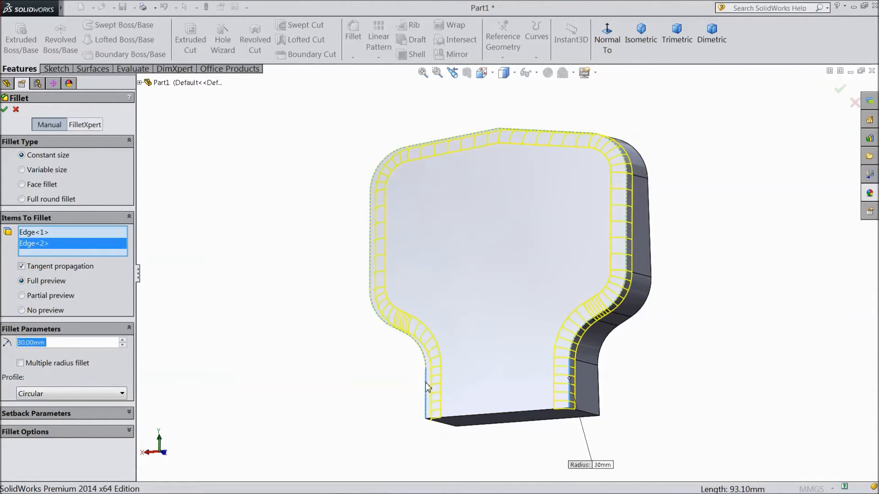
left_click_drag(504, 224, 420, 308)
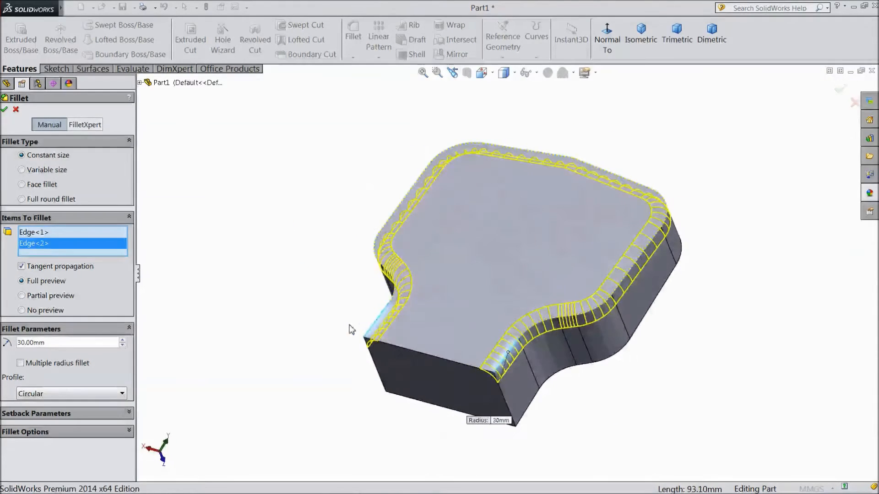
left_click(4, 109)
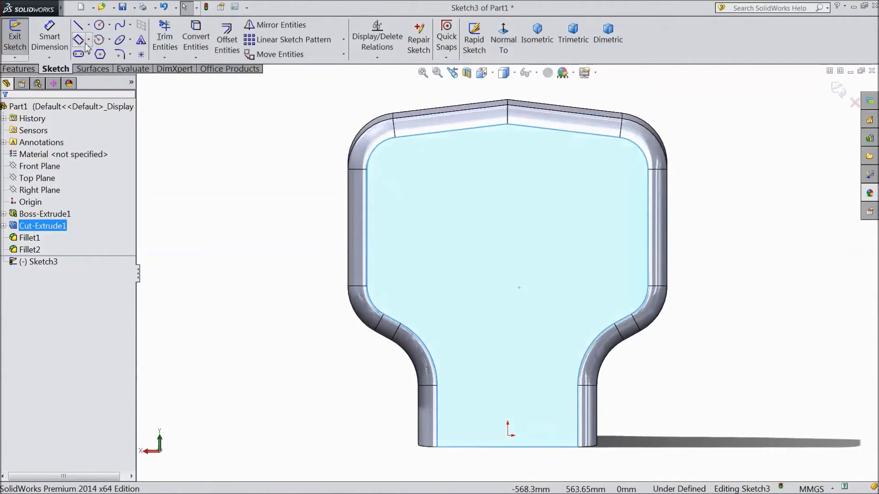
- Choose Center Rectangle for drawing the rectangle on the front face
left_click(89, 40)
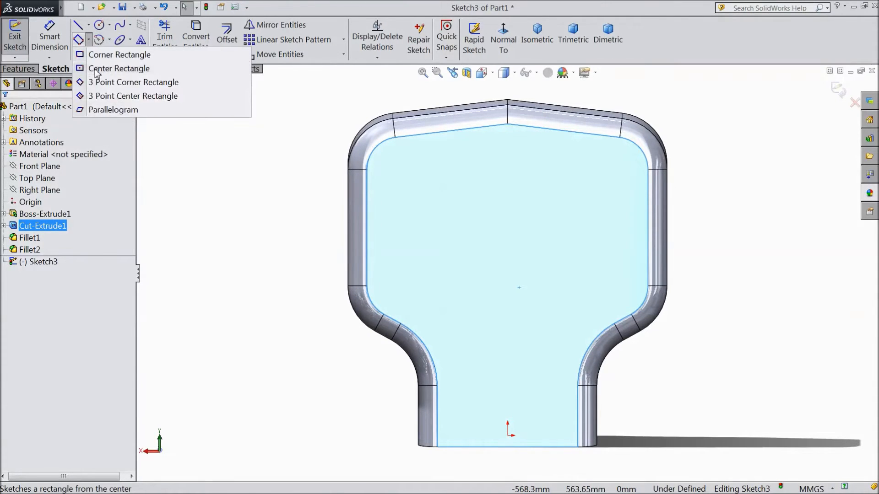
left_click(119, 68)
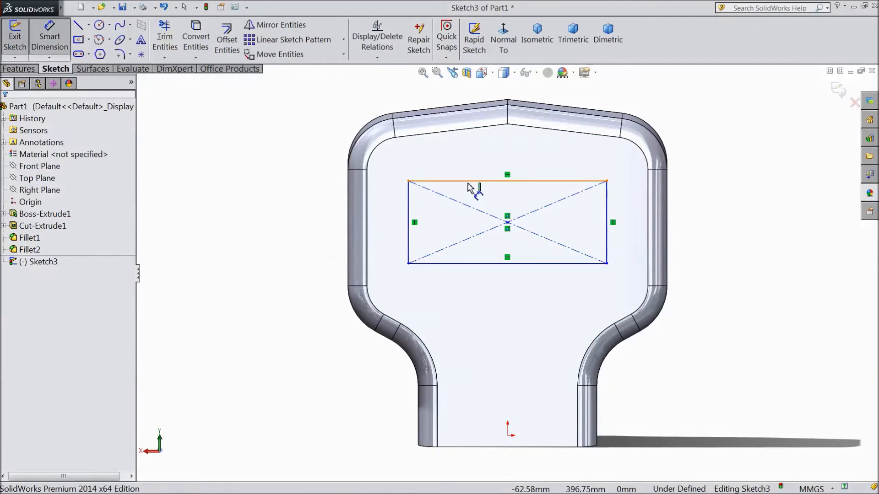
- Dimension the rectangle 375 wide, 110 tall and 20 mm below the top edge
left_click(508, 182)
type("375")
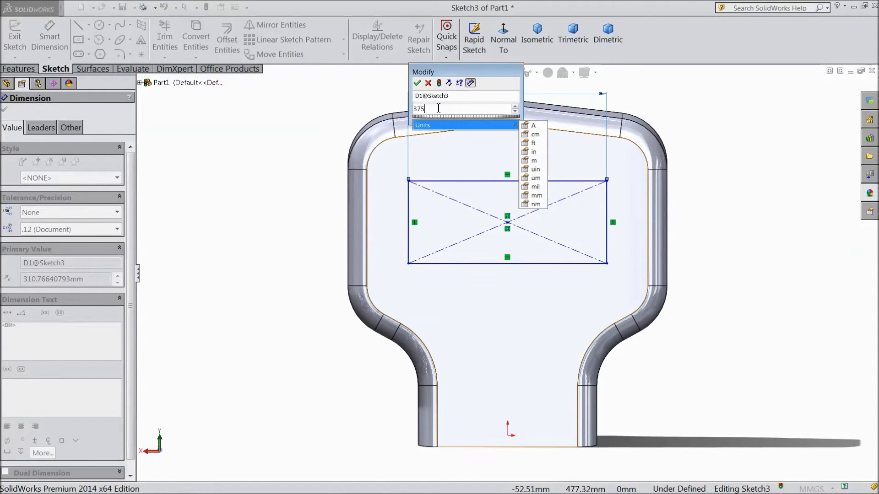
left_click(418, 83)
type("110")
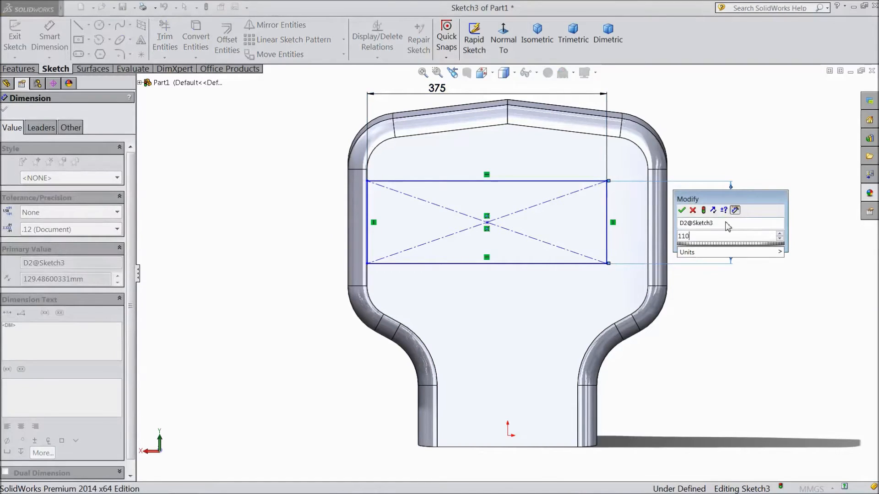
left_click(681, 211)
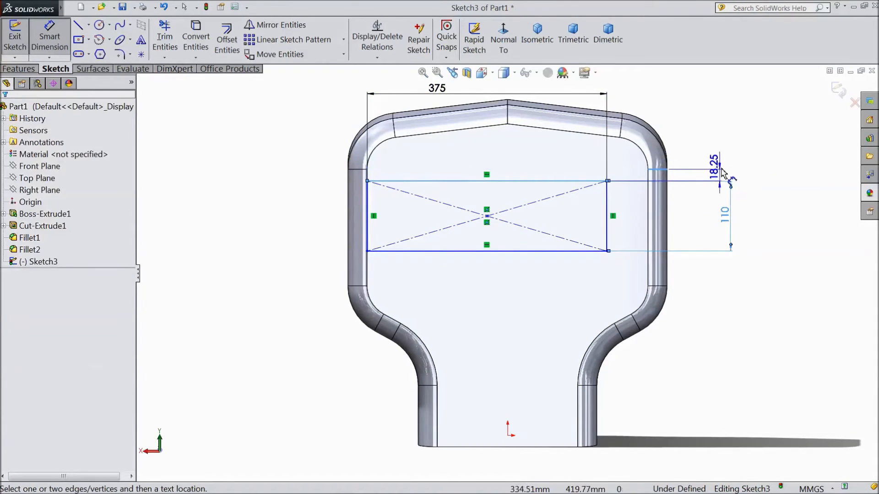
left_click(721, 171)
type("20")
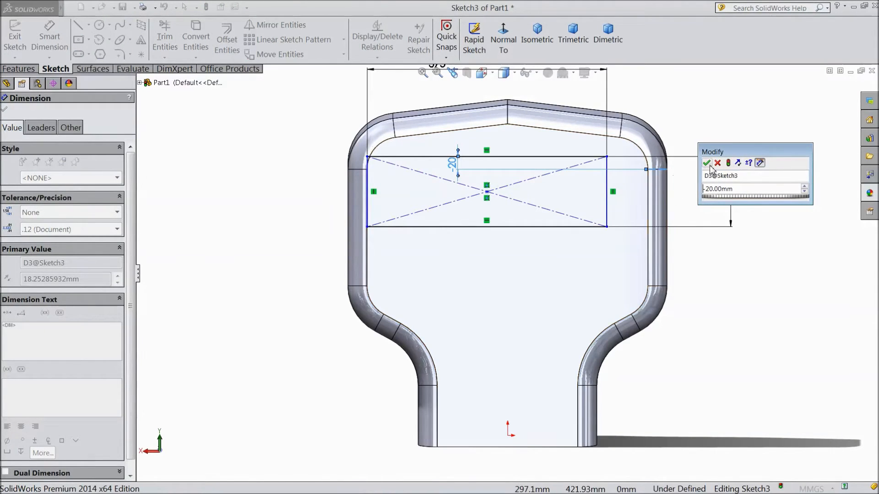
left_click(706, 163)
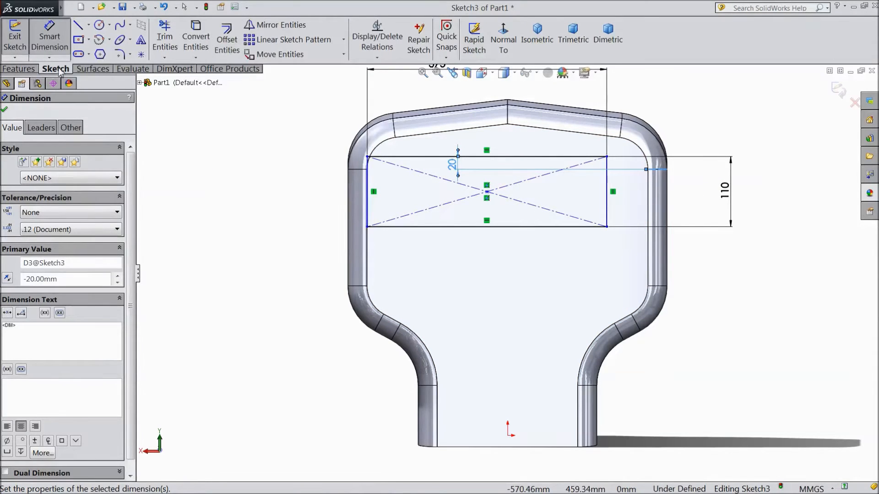
left_click(486, 192)
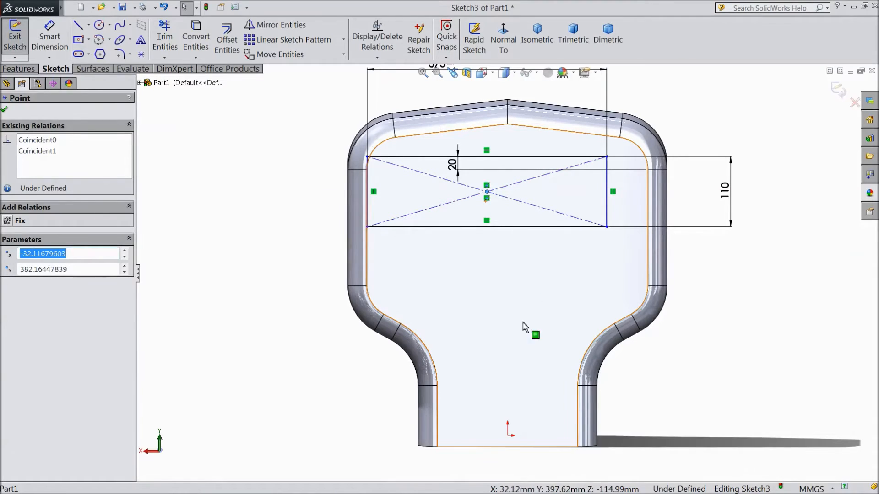
- Add a Vertical relation between the rectangle centre and the origin, fully defining the sketch
left_click(510, 431)
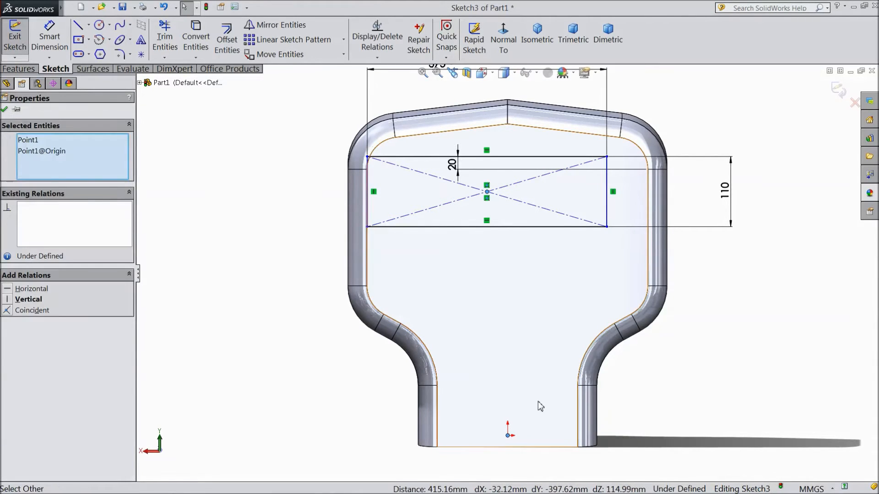
left_click(29, 299)
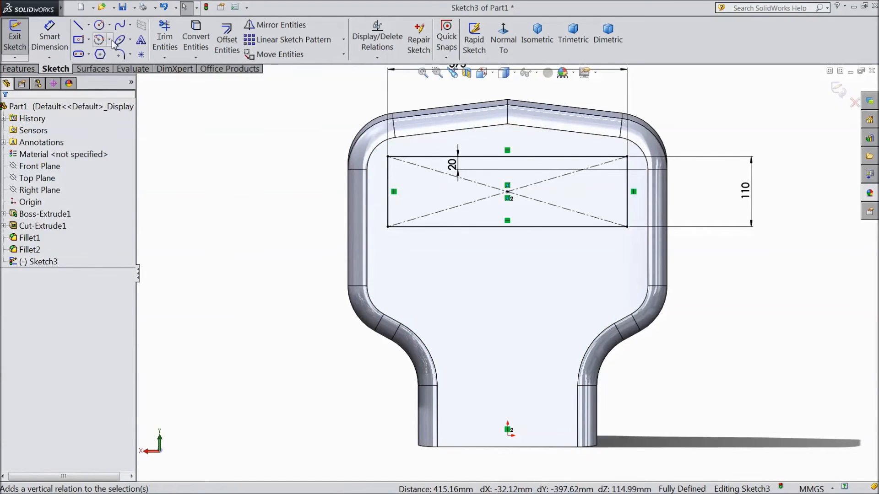
- Draw a centerpoint arc on the rectangle's bottom edge and dimension its radius to 50 mm
left_click(100, 40)
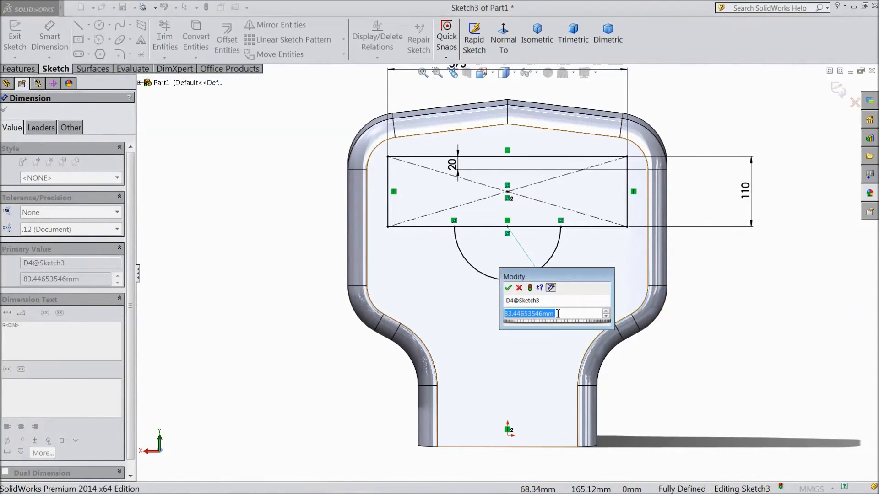
type("50")
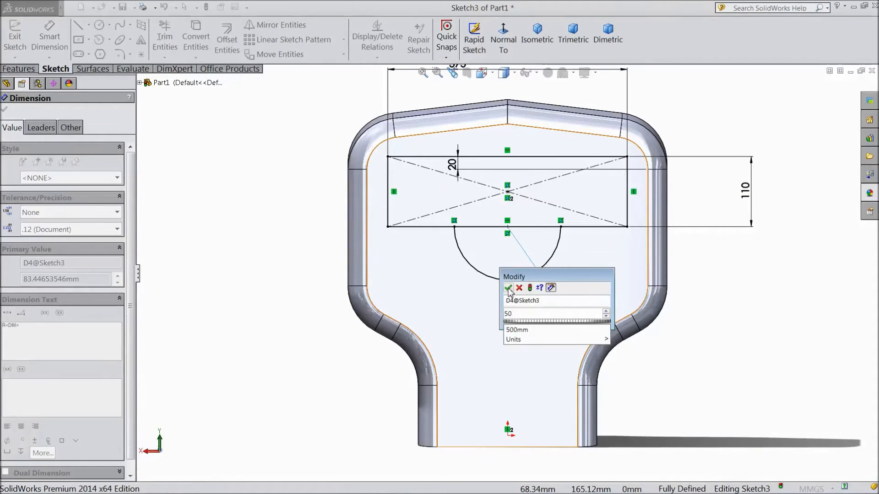
left_click(509, 288)
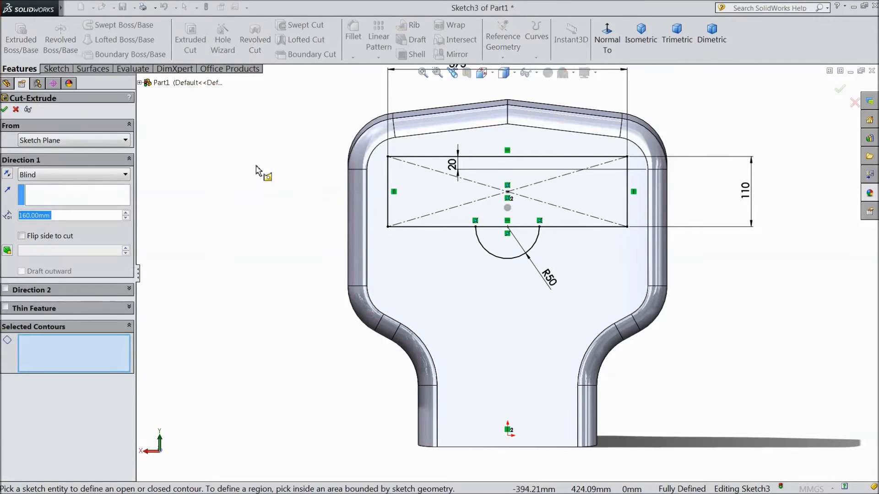
mouse_move(143, 227)
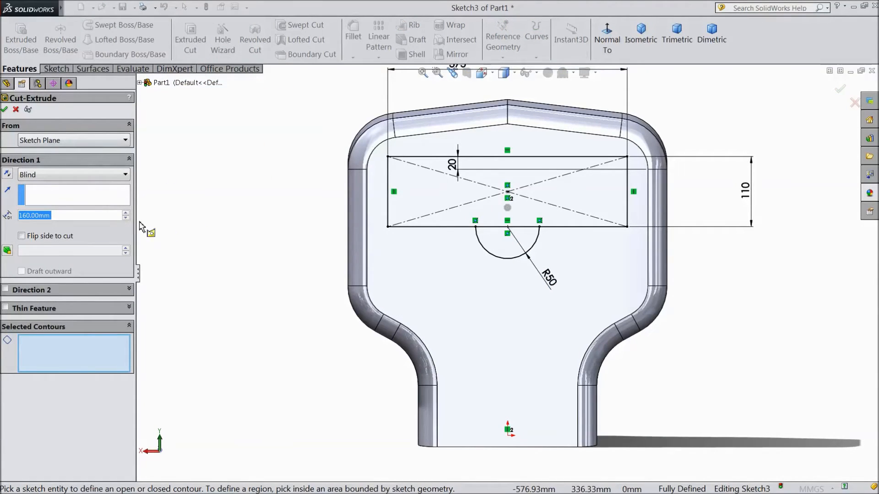
- Extrude-cut the rectangle-and-semicircle sketch 10.00 mm blind to form the recessed pocket
type("10.00mm")
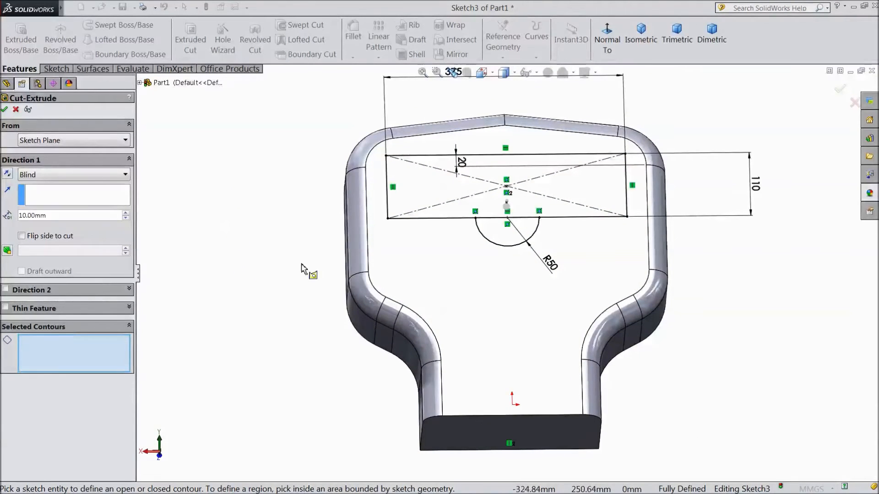
left_click(506, 229)
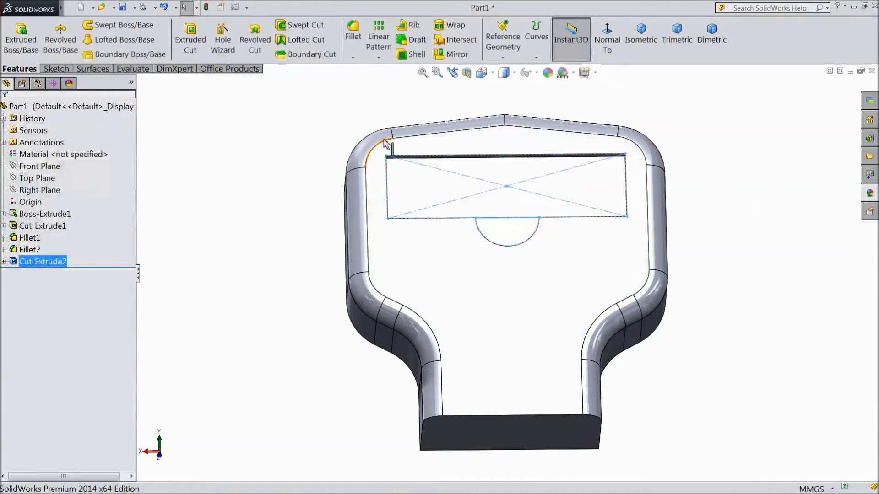
- Apply a 5 mm constant-size fillet to the pocket, notch and top rim edges
left_click(352, 34)
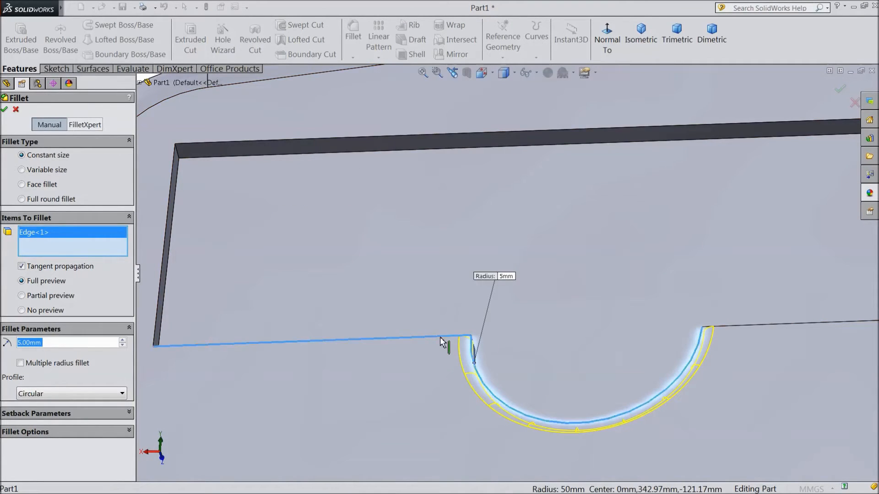
left_click(739, 329)
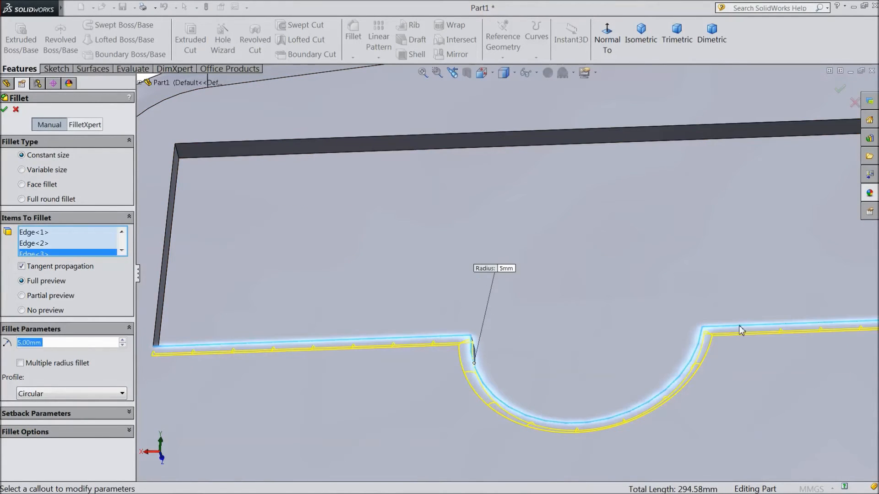
left_click(494, 137)
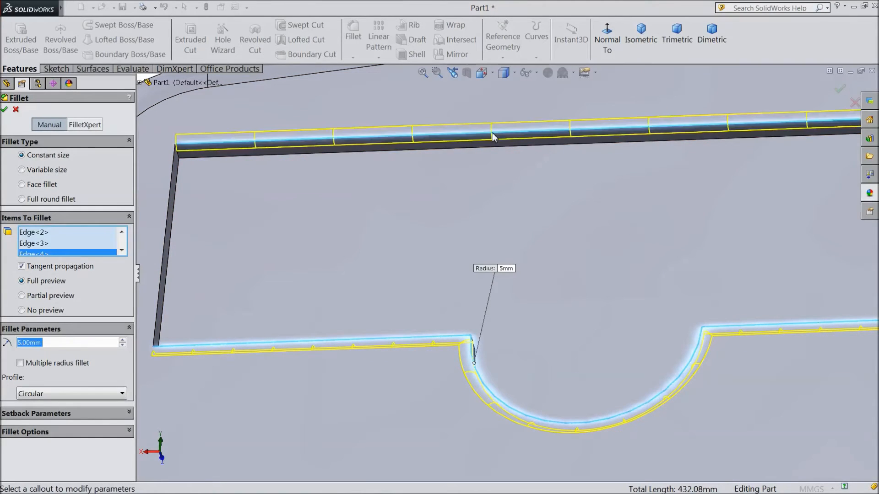
left_click(4, 108)
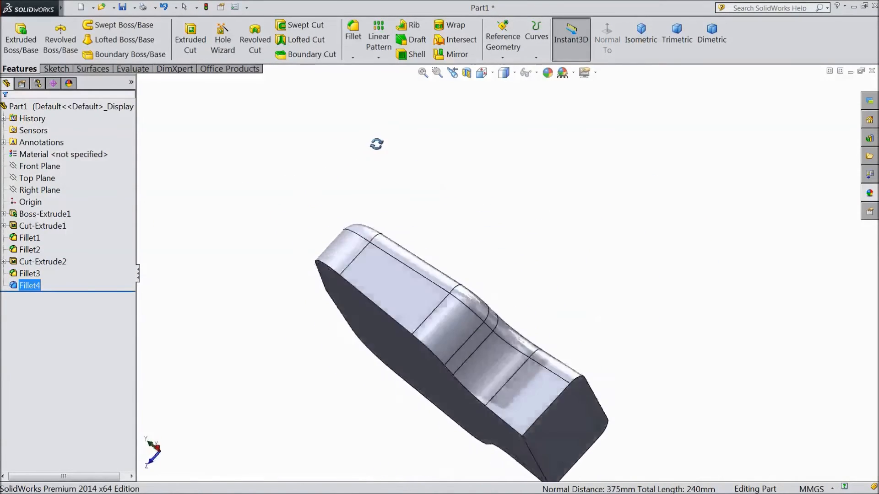
- Shell the body with 10 mm walls leaving one face open, then pick the pocket floor for sketching
left_click(417, 54)
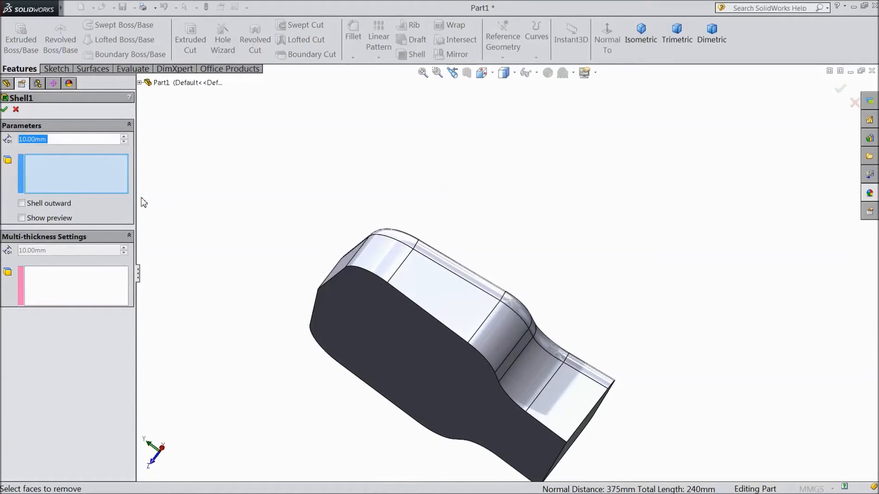
left_click(386, 365)
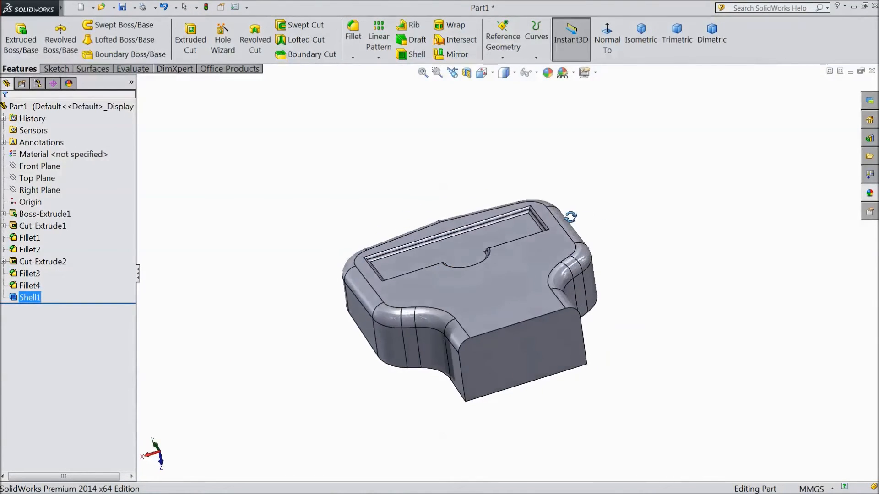
left_click(43, 262)
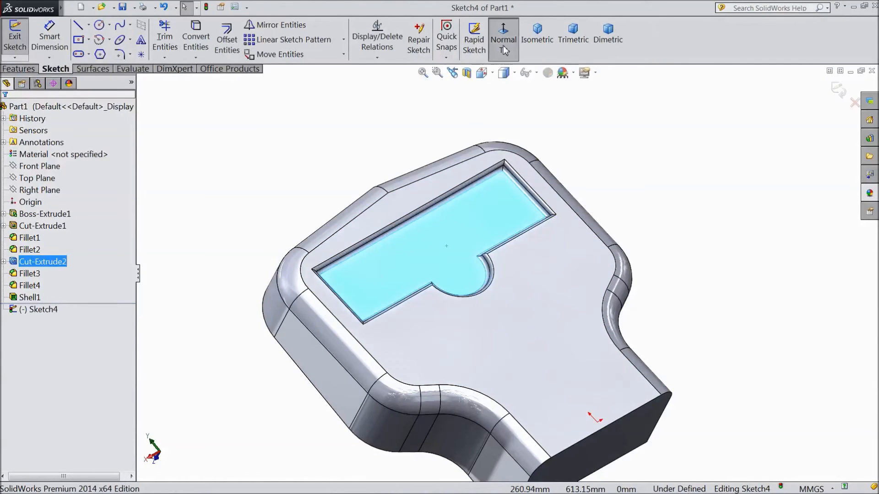
- Draw a straight slot 40 mm long, normal to the pocket floor, concentric with the semicircle notch
left_click(91, 54)
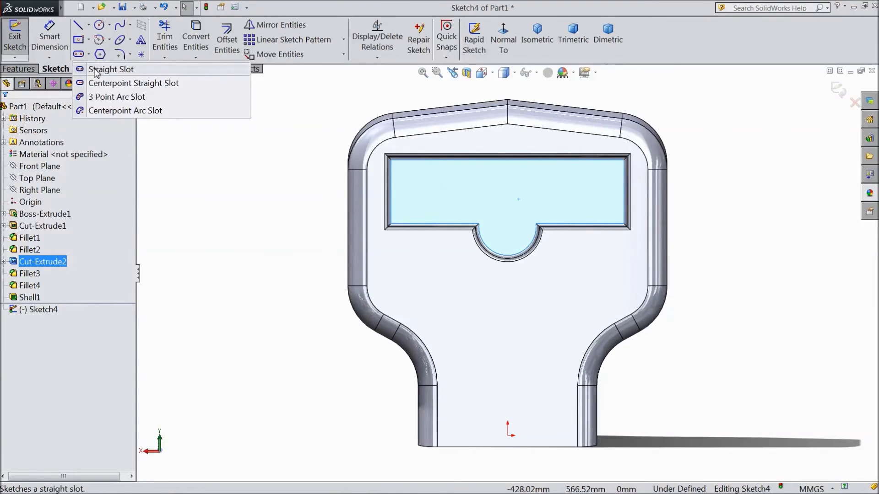
left_click(111, 68)
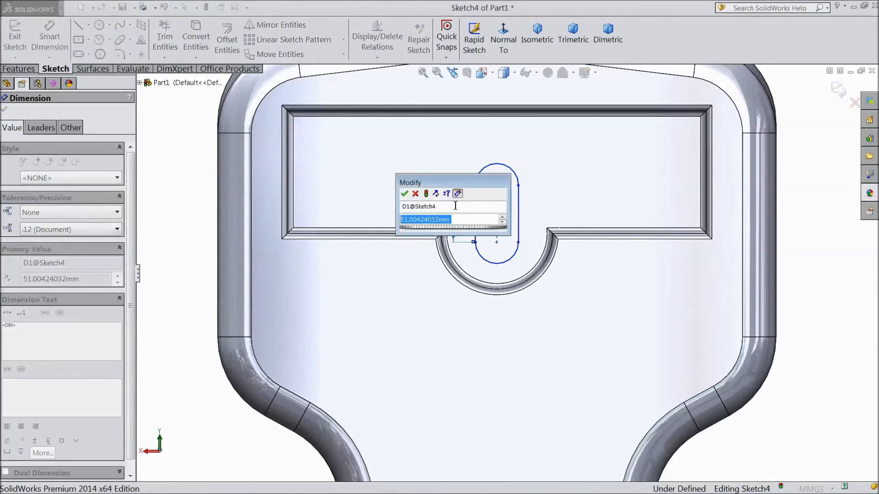
type("40")
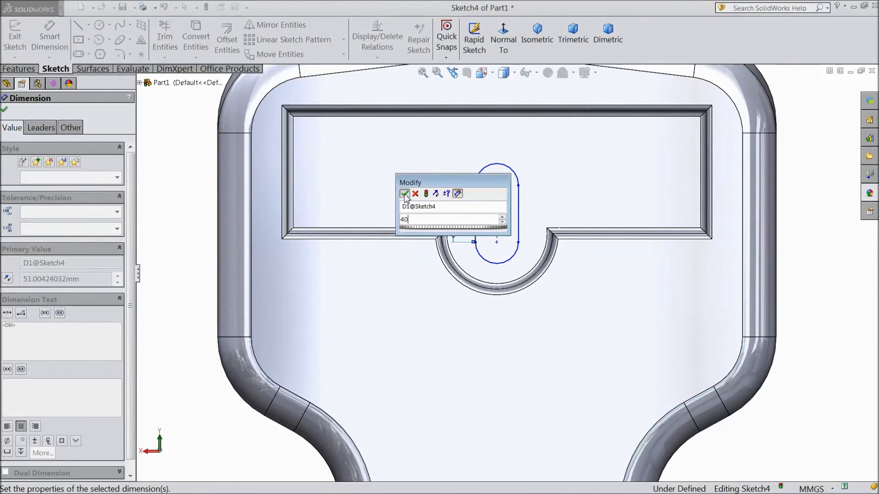
left_click(404, 193)
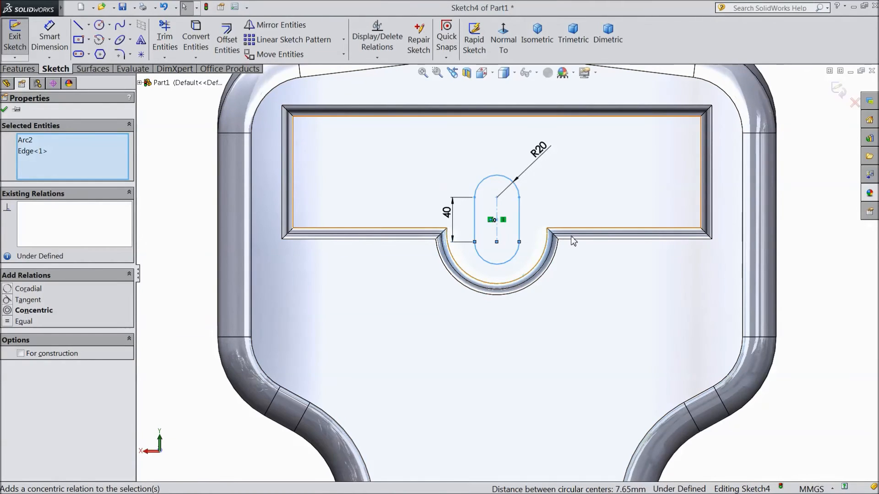
left_click(34, 310)
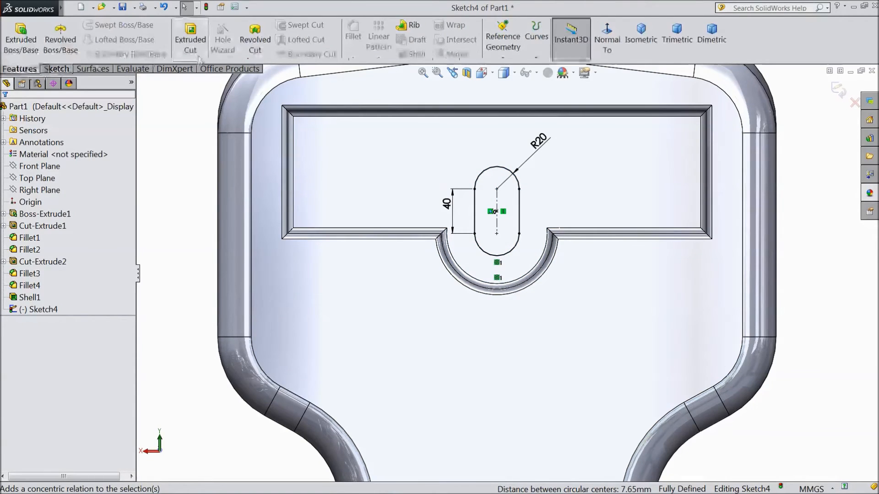
- Extrude-cut the slot with end condition Through All
left_click(190, 34)
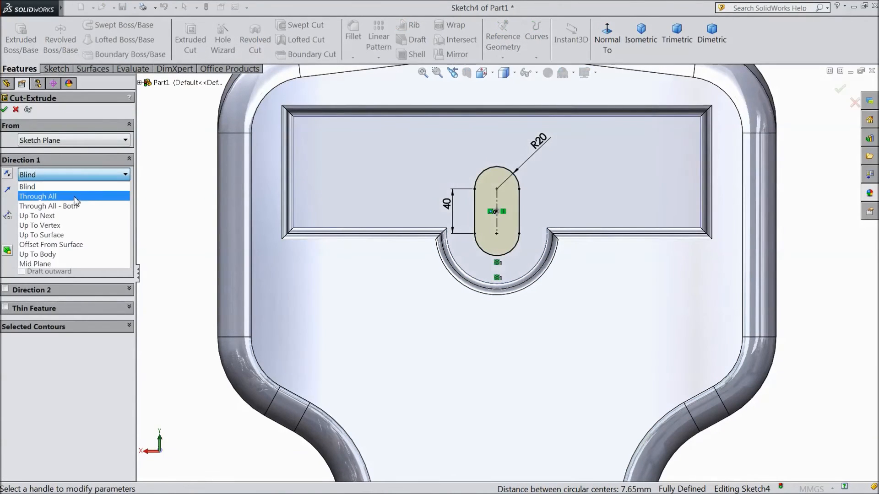
left_click(37, 196)
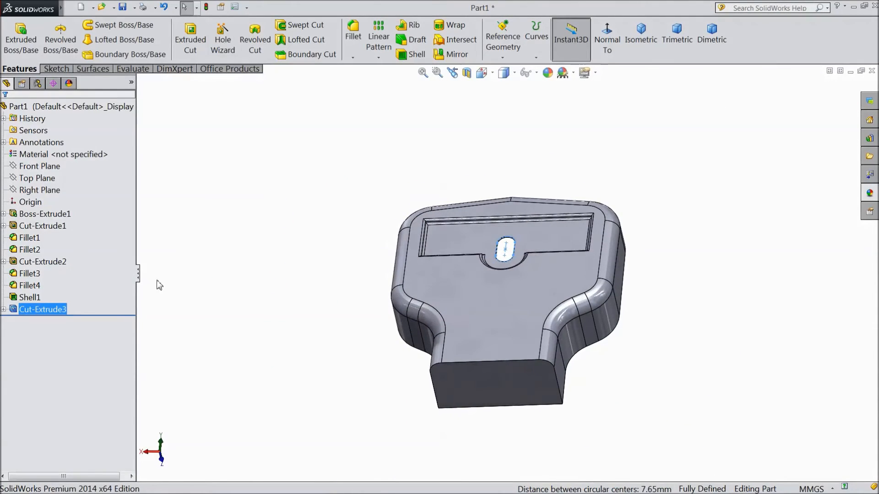
- Edit Shell1 to 3 mm thickness with Face<1> and Face<2> removed
left_click(29, 297)
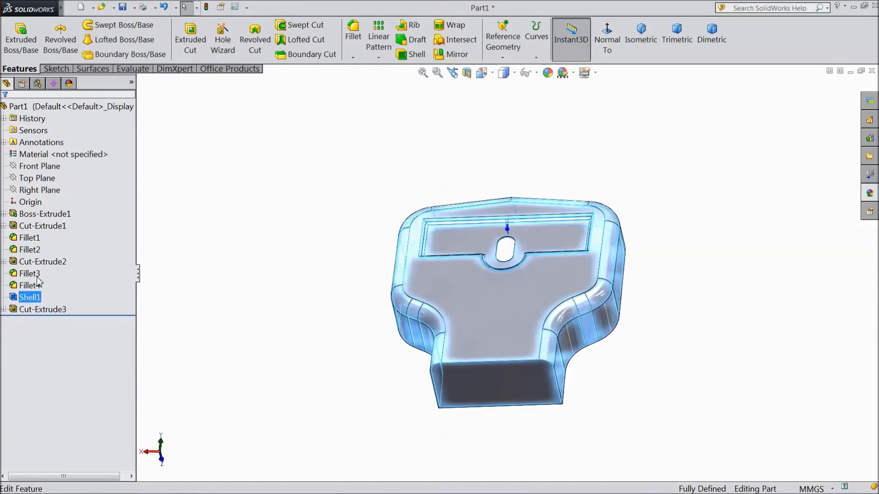
double_click(29, 296)
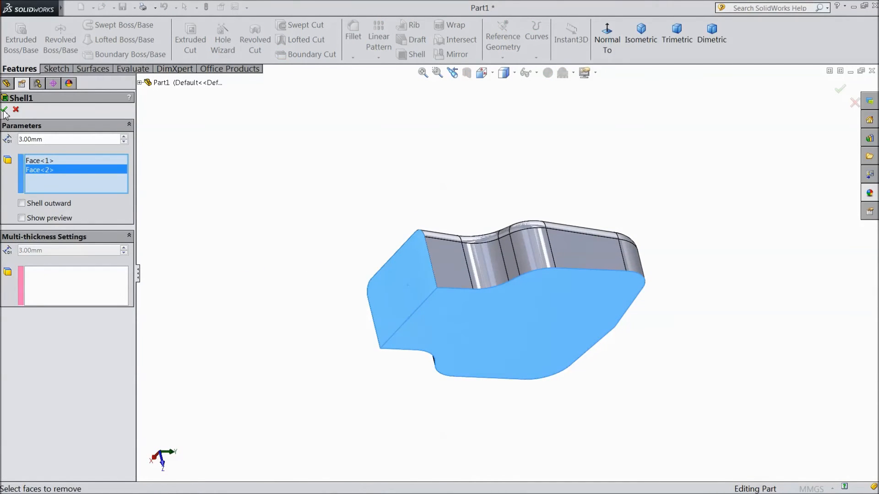
left_click(6, 109)
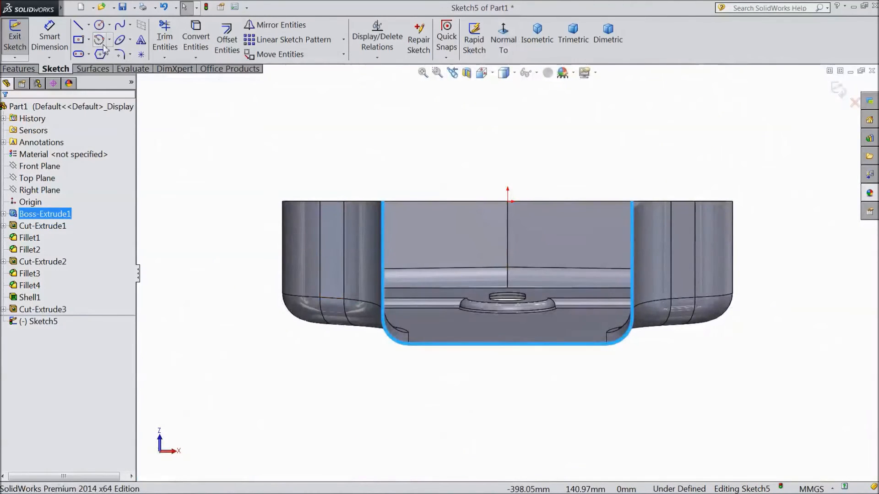
- Draw a corner rectangle across the lower end of the open side in Sketch5
left_click(79, 40)
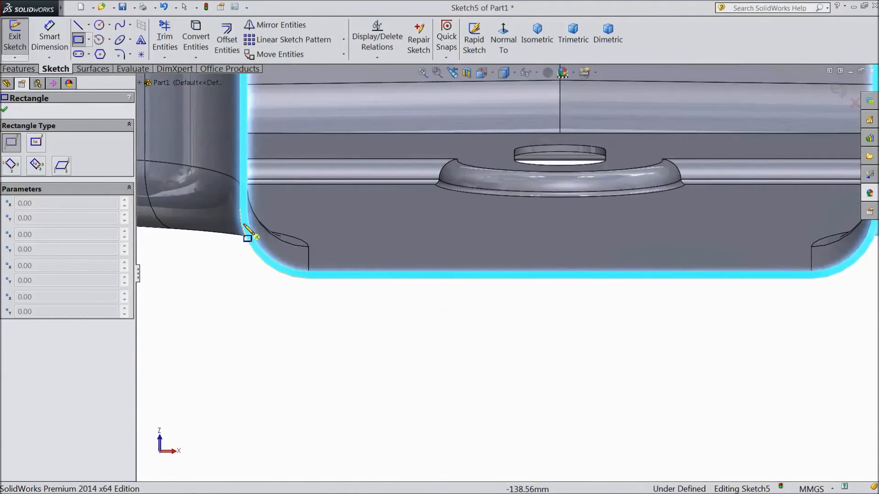
left_click_drag(246, 235, 513, 333)
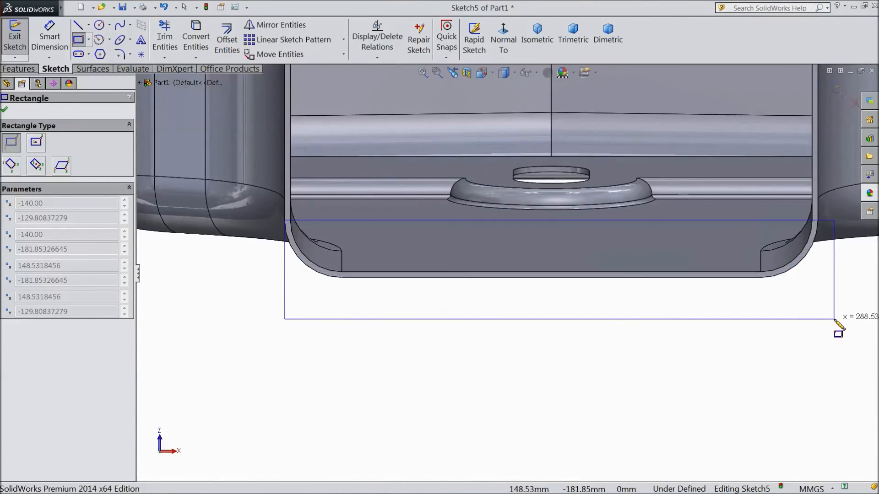
left_click(837, 333)
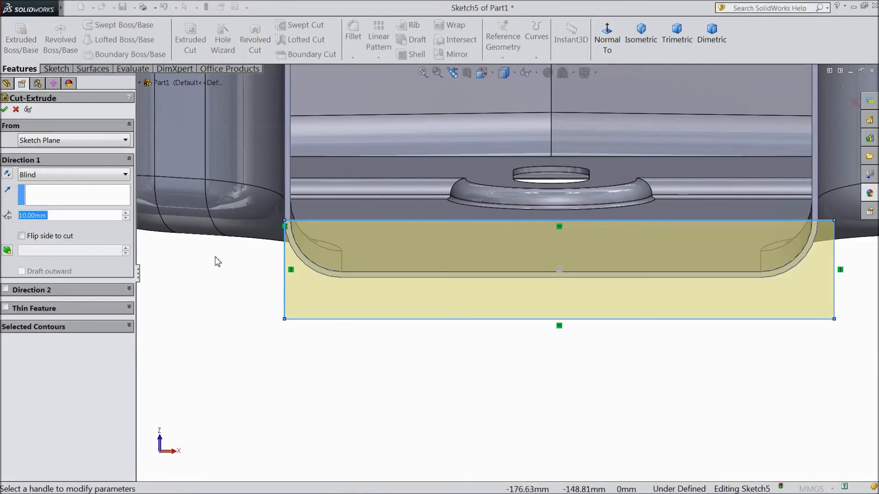
- Extrude-cut the rectangle 50 mm blind as Cut-Extrude4, then select Part1
type("50")
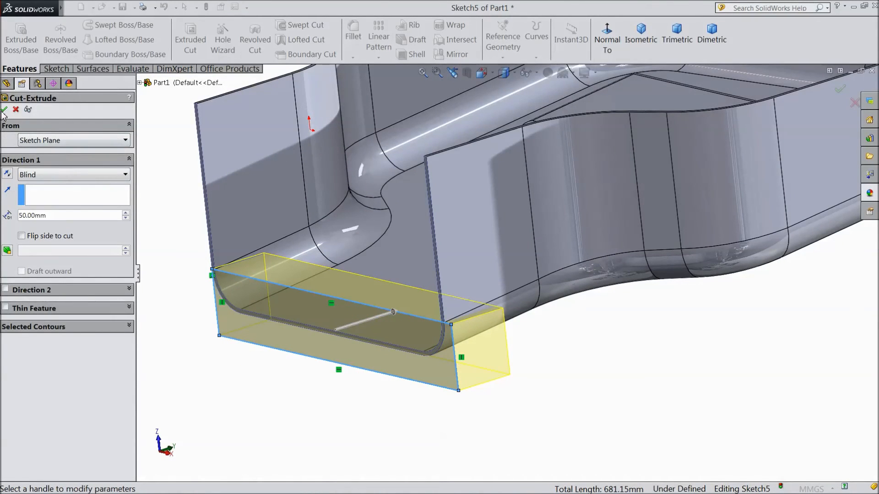
left_click(4, 109)
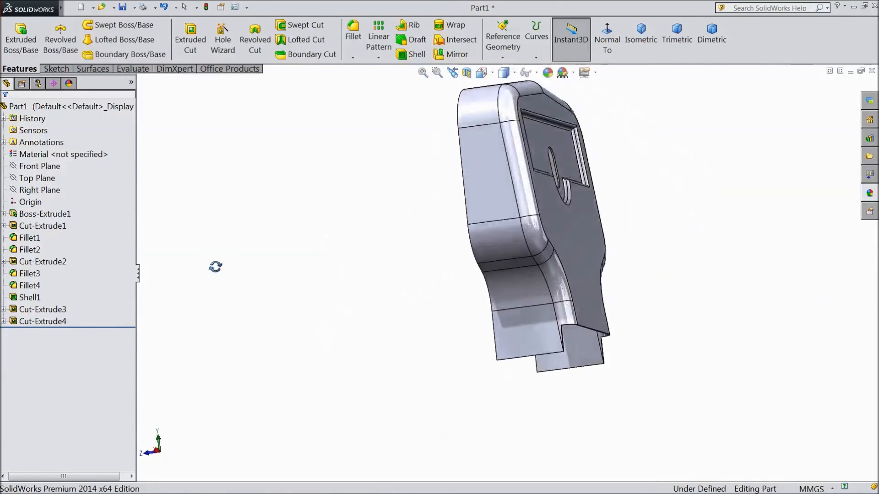
left_click(640, 39)
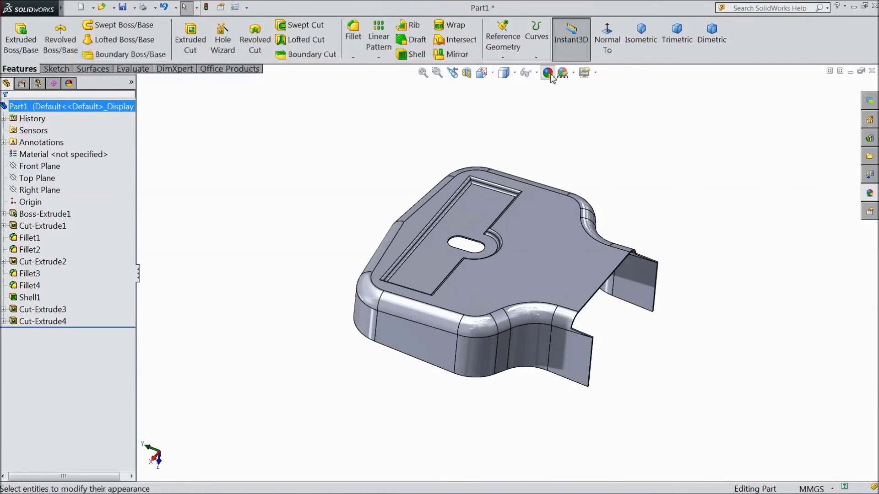
- Set Part1's appearance to red from the standard colour swatches
left_click(547, 73)
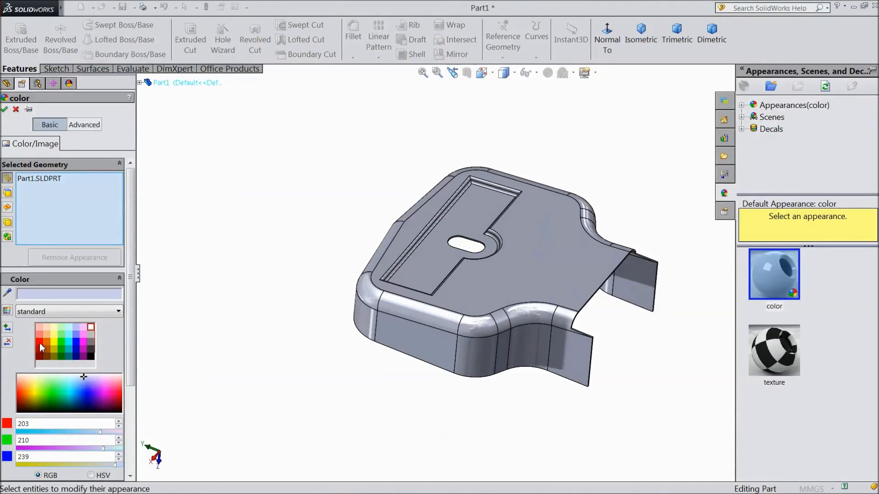
left_click(40, 340)
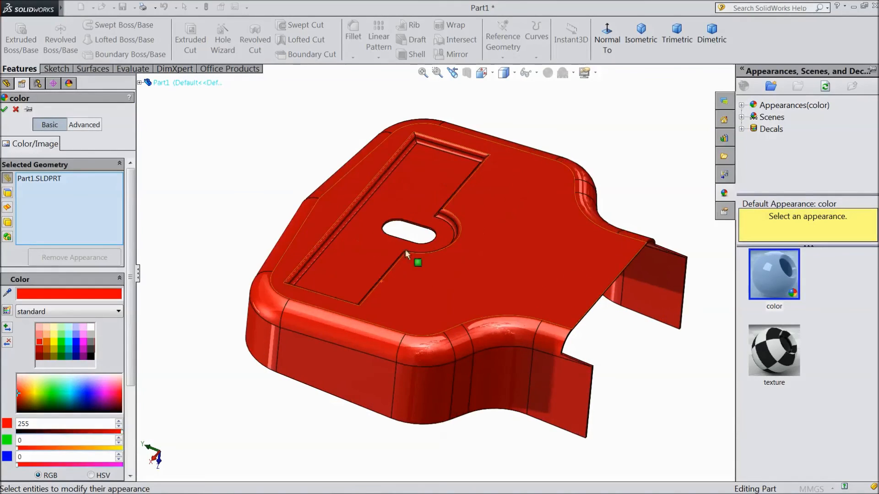